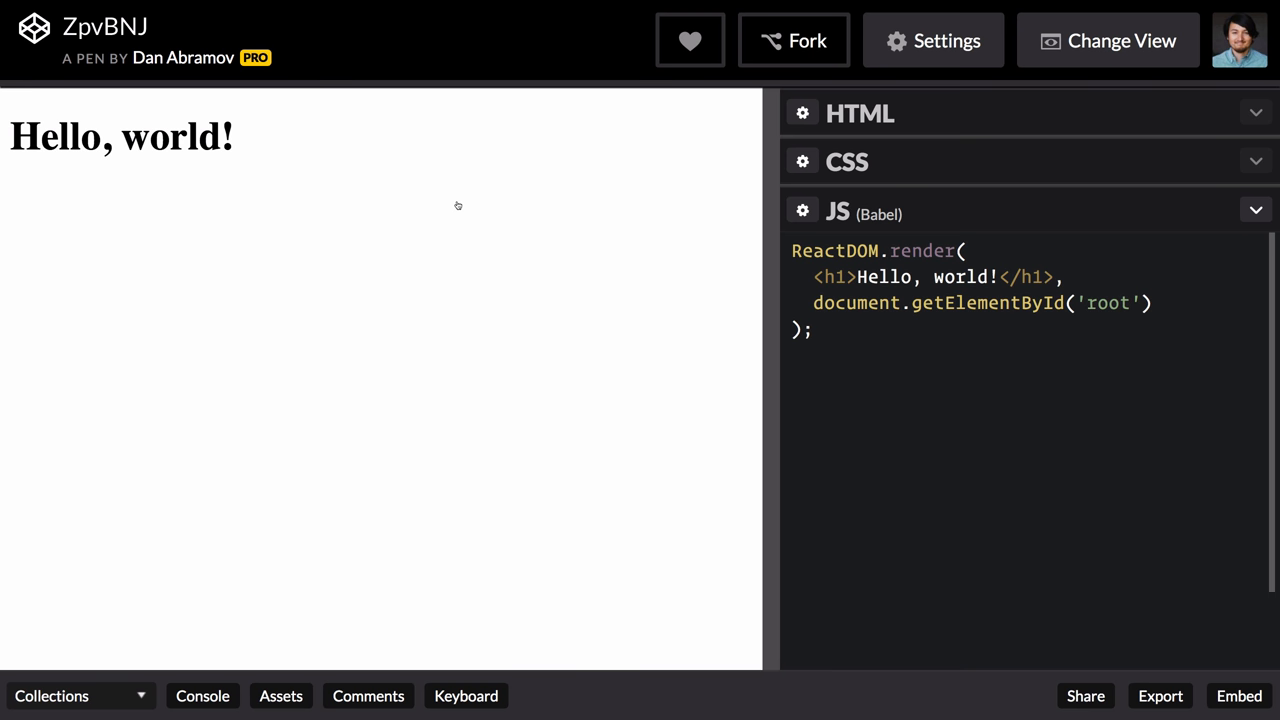
Fork the Hello world React pen and widen the JS editor pane.
left_click(793, 40)
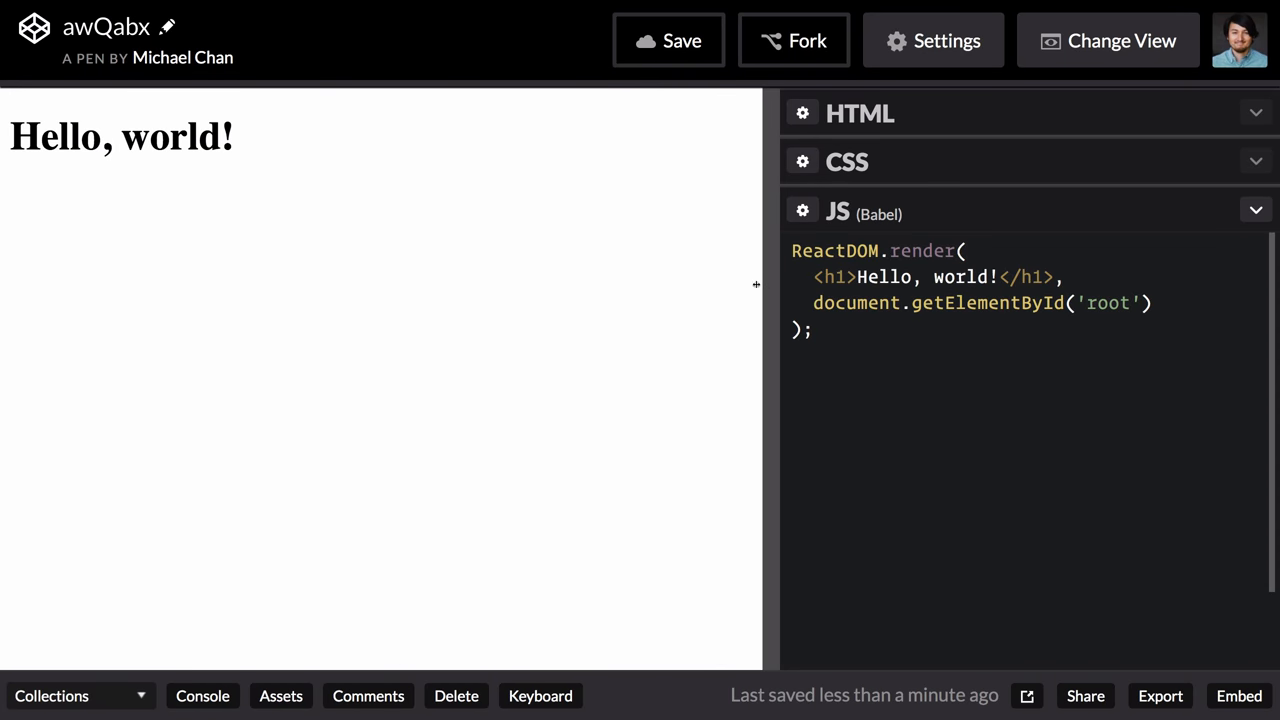
left_click_drag(756, 285, 617, 295)
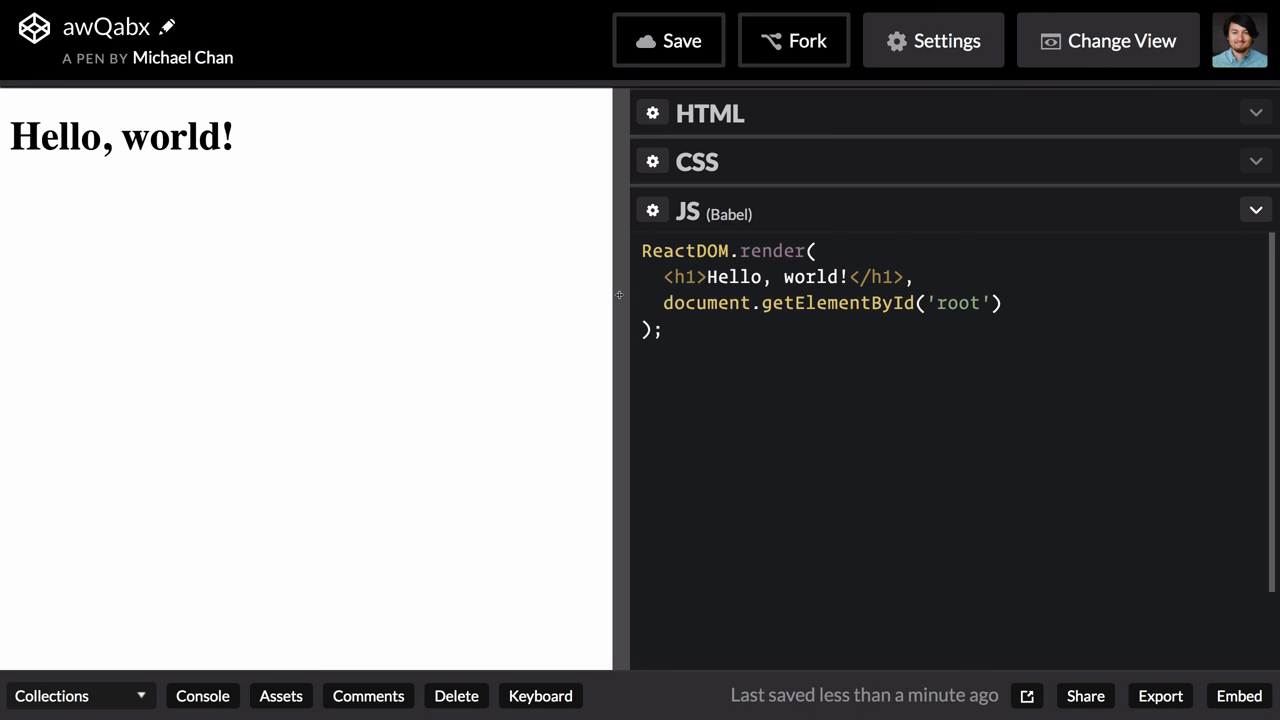
Add Bootstrap 4 as an external CSS library from Settings Quick-add and save.
left_click(933, 40)
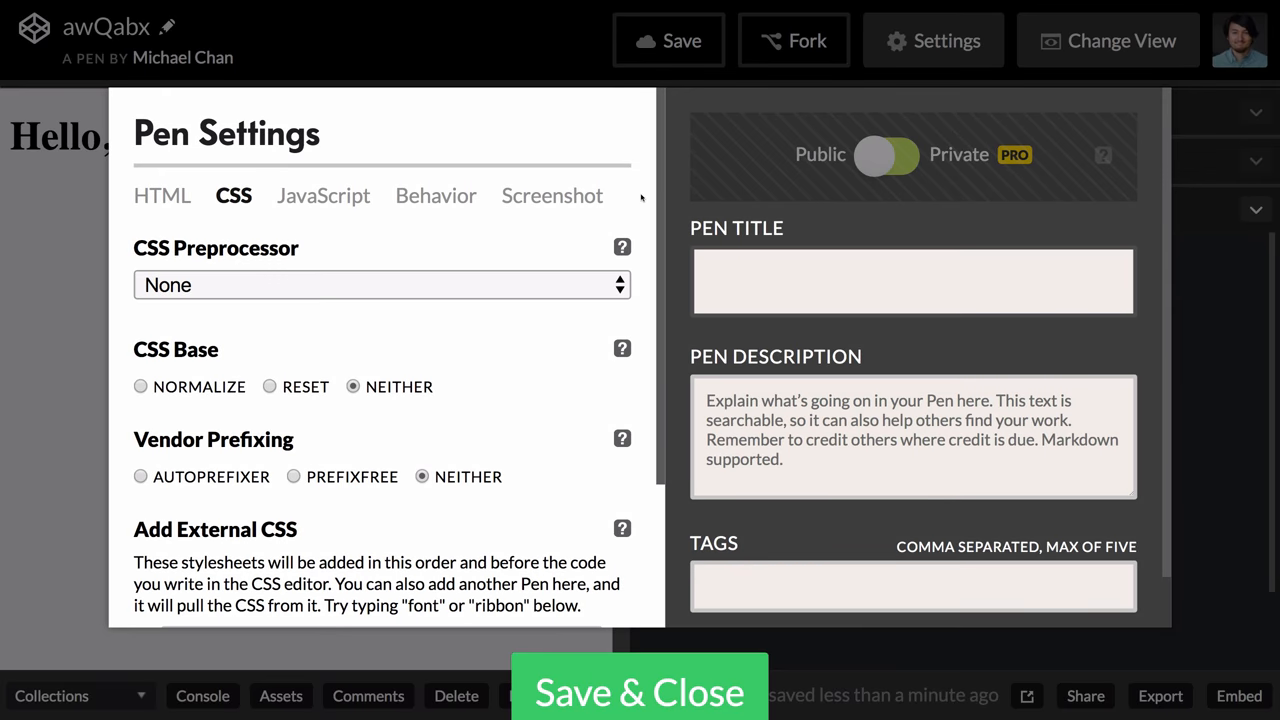
scroll("down", 3)
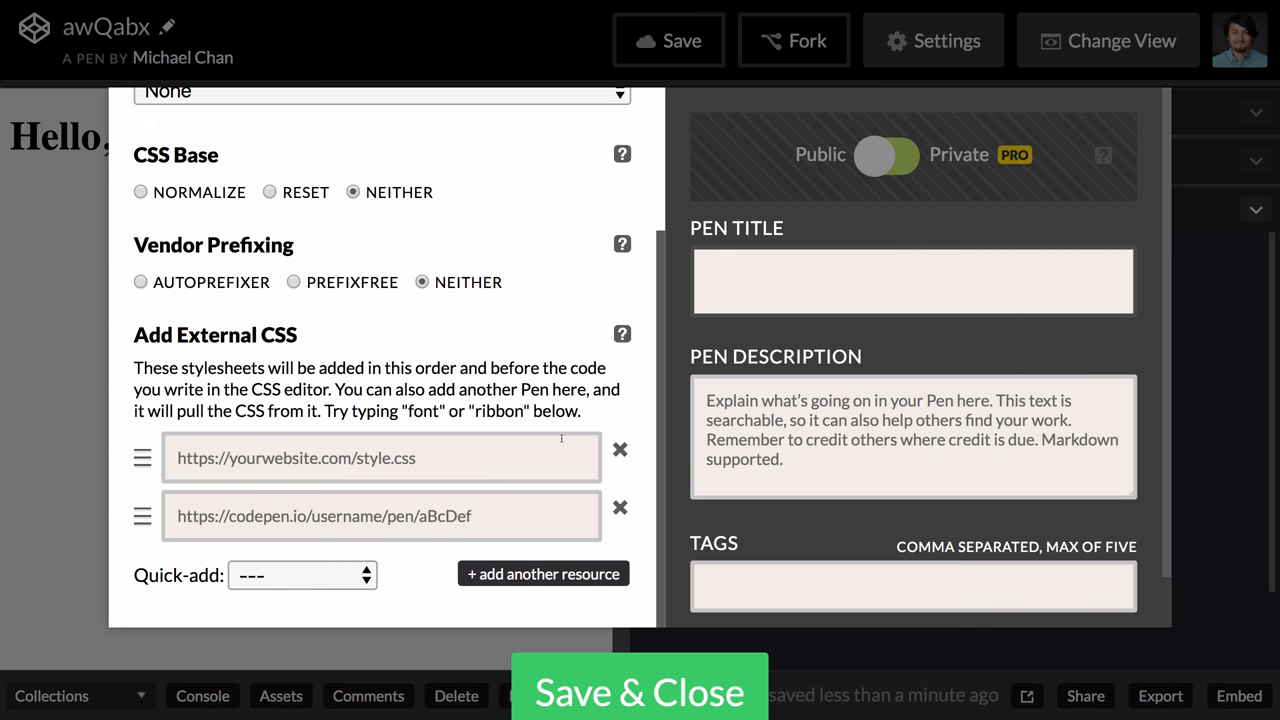
left_click(302, 575)
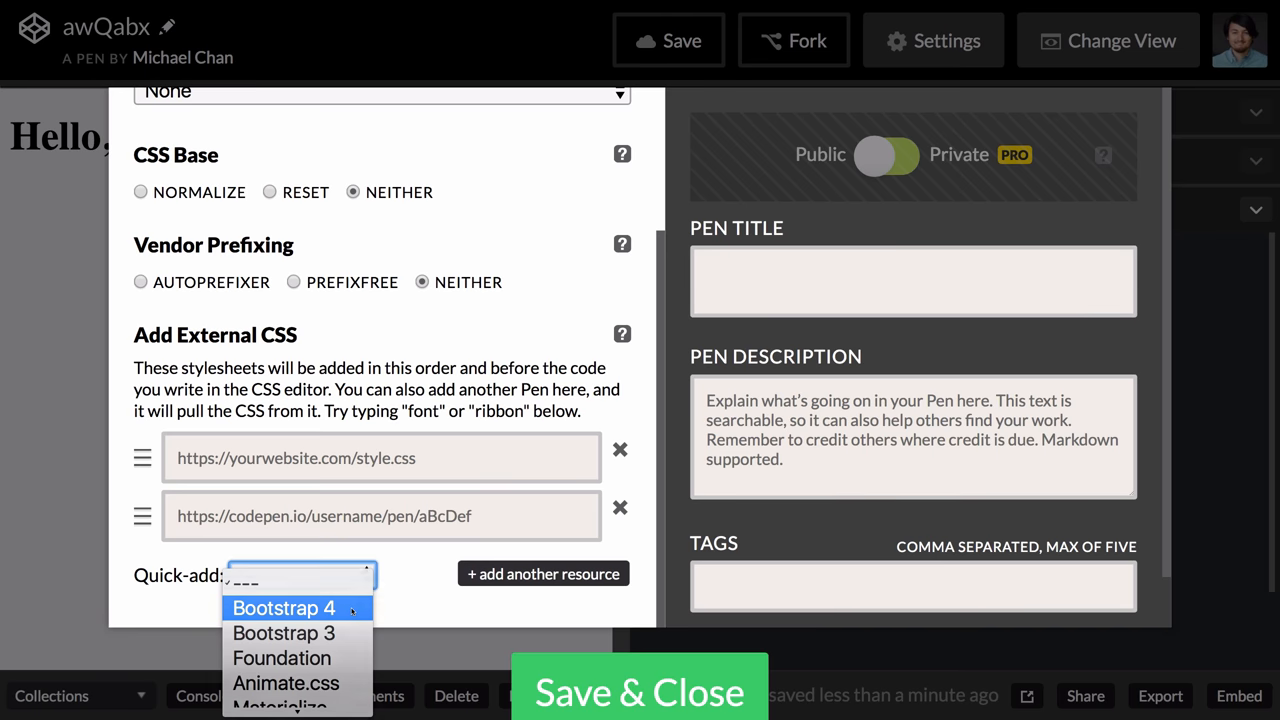
left_click(283, 608)
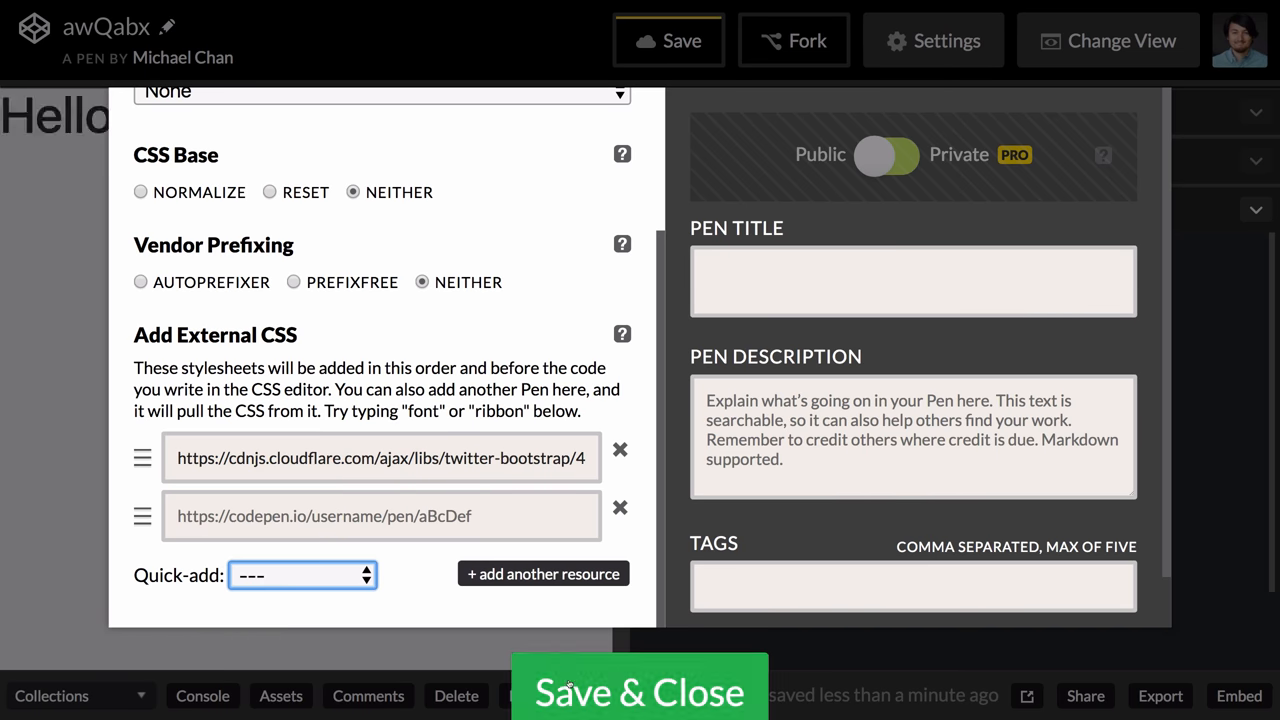
left_click(638, 691)
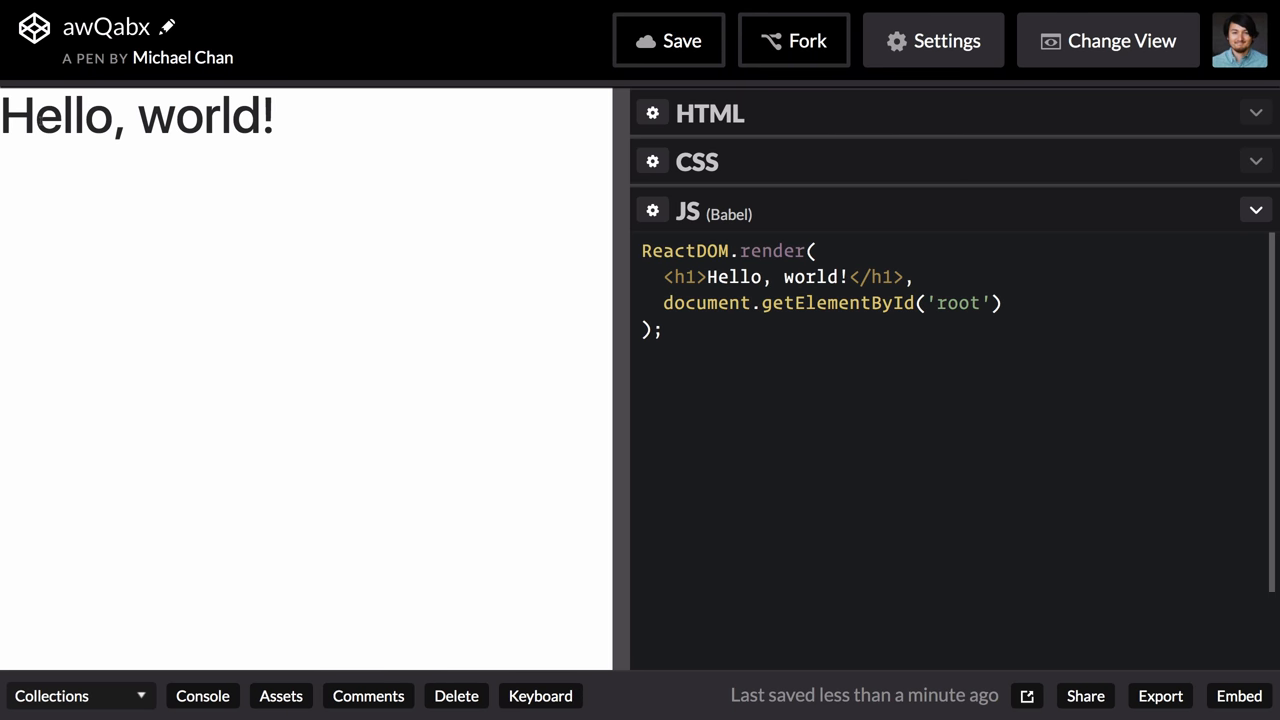
Replace the <h1>Hello, world!</h1> heading in ReactDOM.render with <App />.
double_click(675, 277)
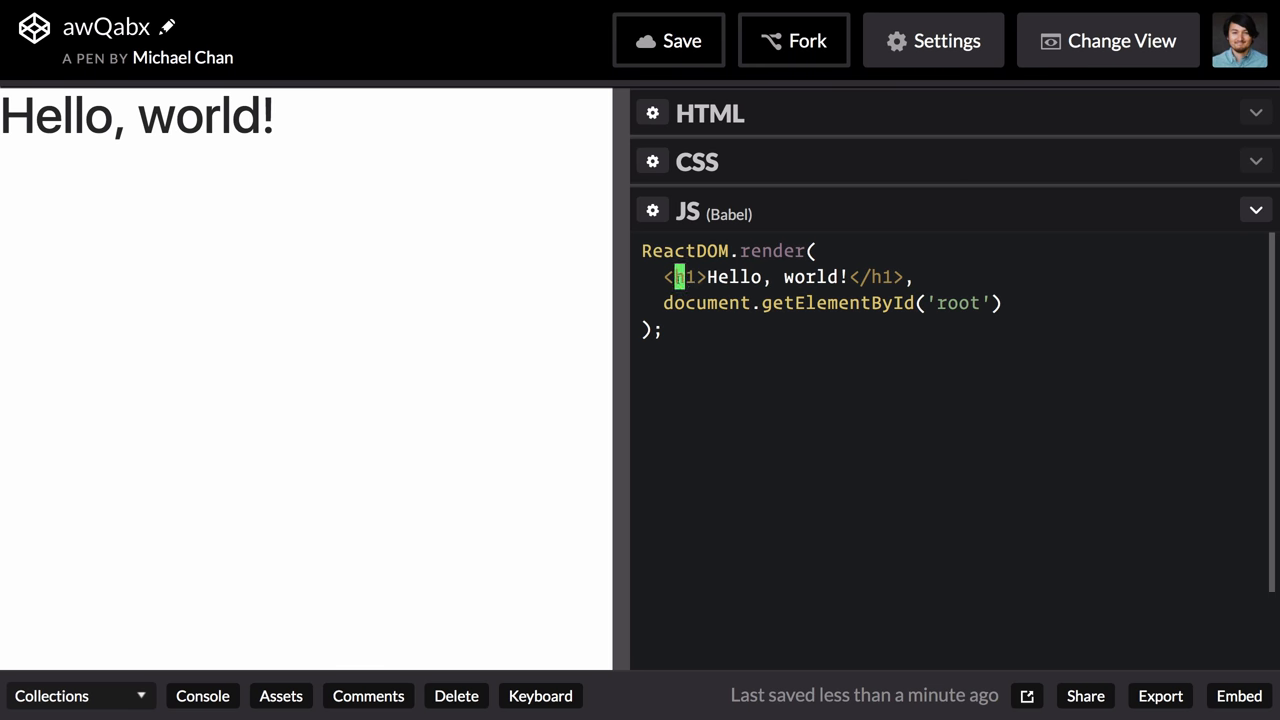
left_click(886, 277)
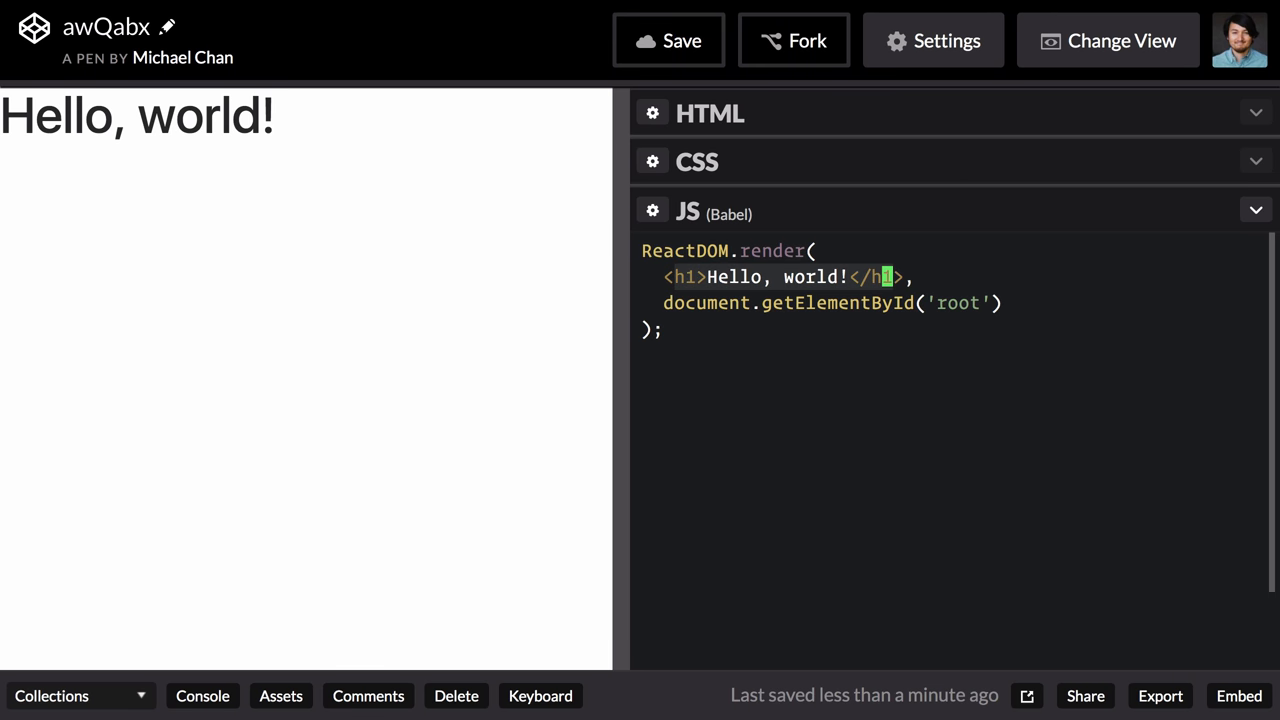
type("<App />,")
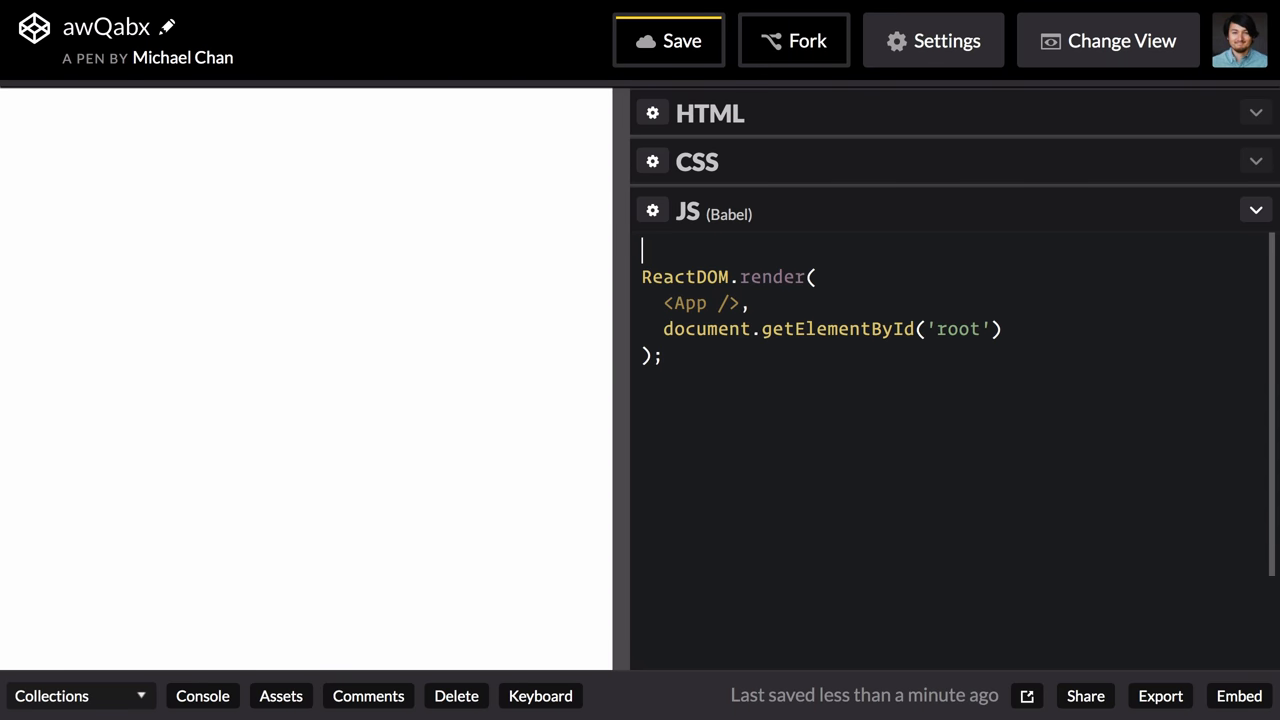
Define const App returning a div with a button classed 'btn btn-primary'.
type("const App")
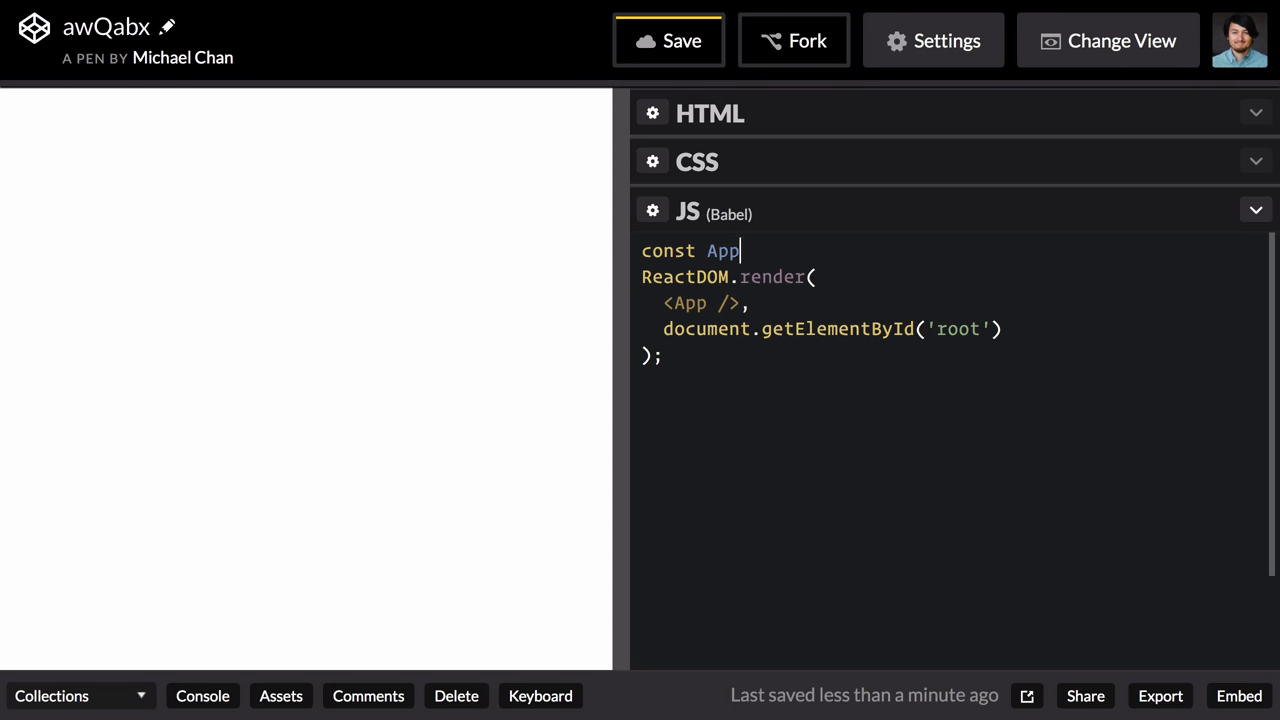
type("= () =>")
type("<")
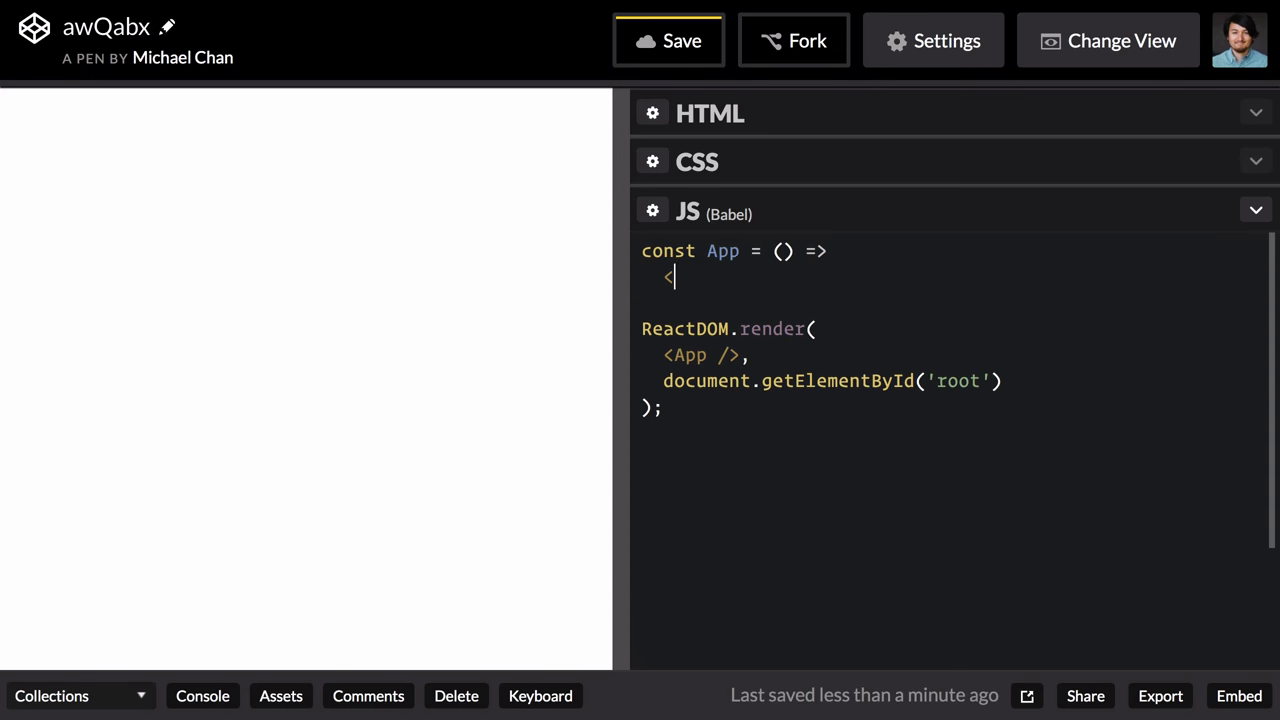
type("div></div")
type("<button")
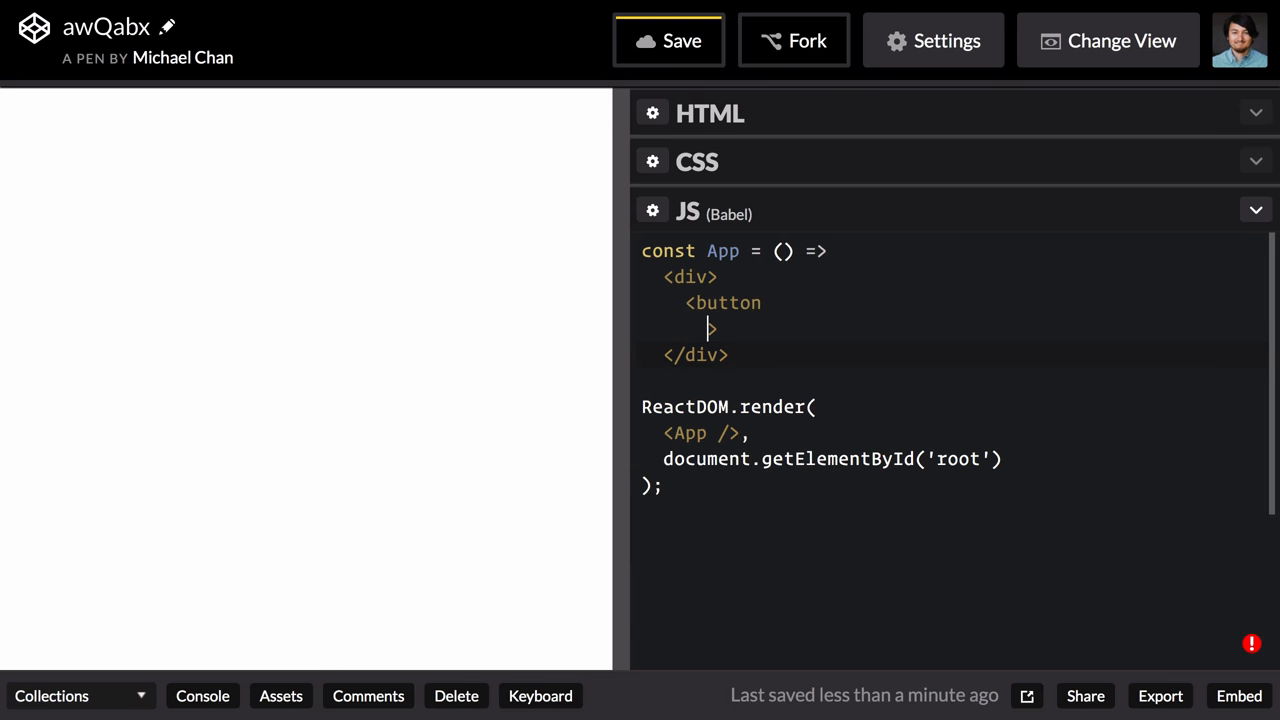
type("type=\"button")
type("cl>")
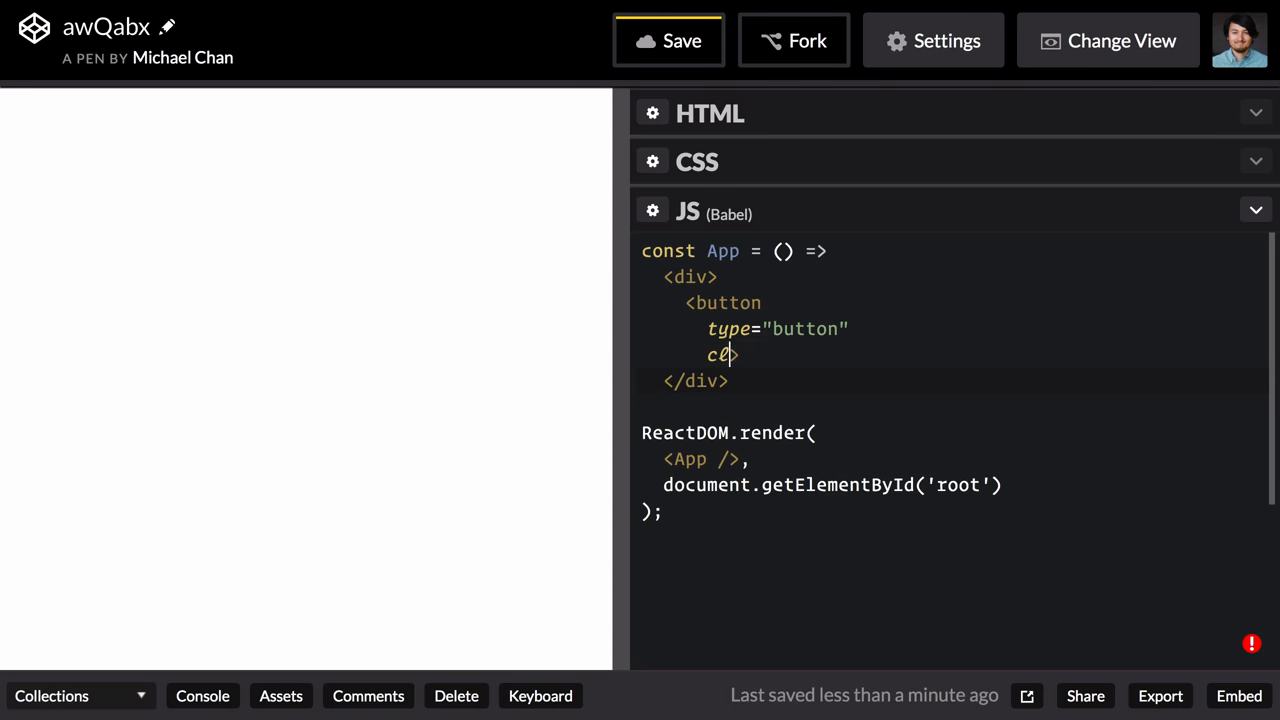
type("assName=\"\"")
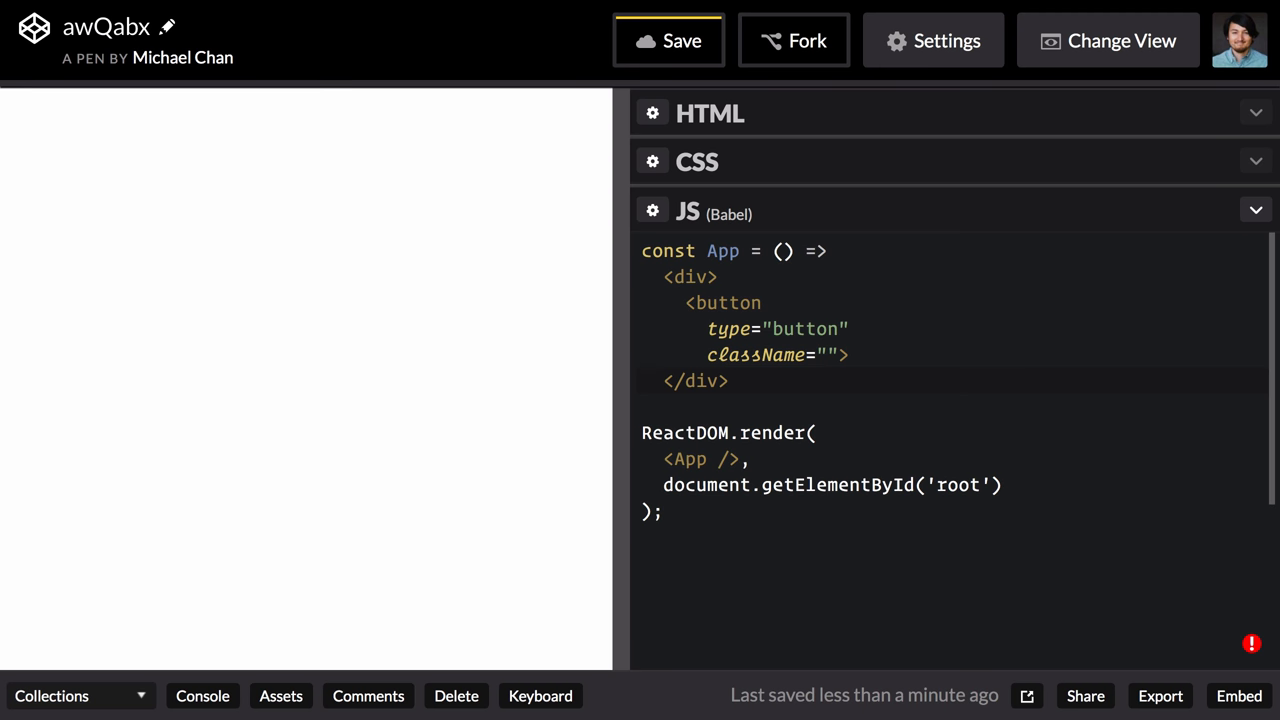
type("btn")
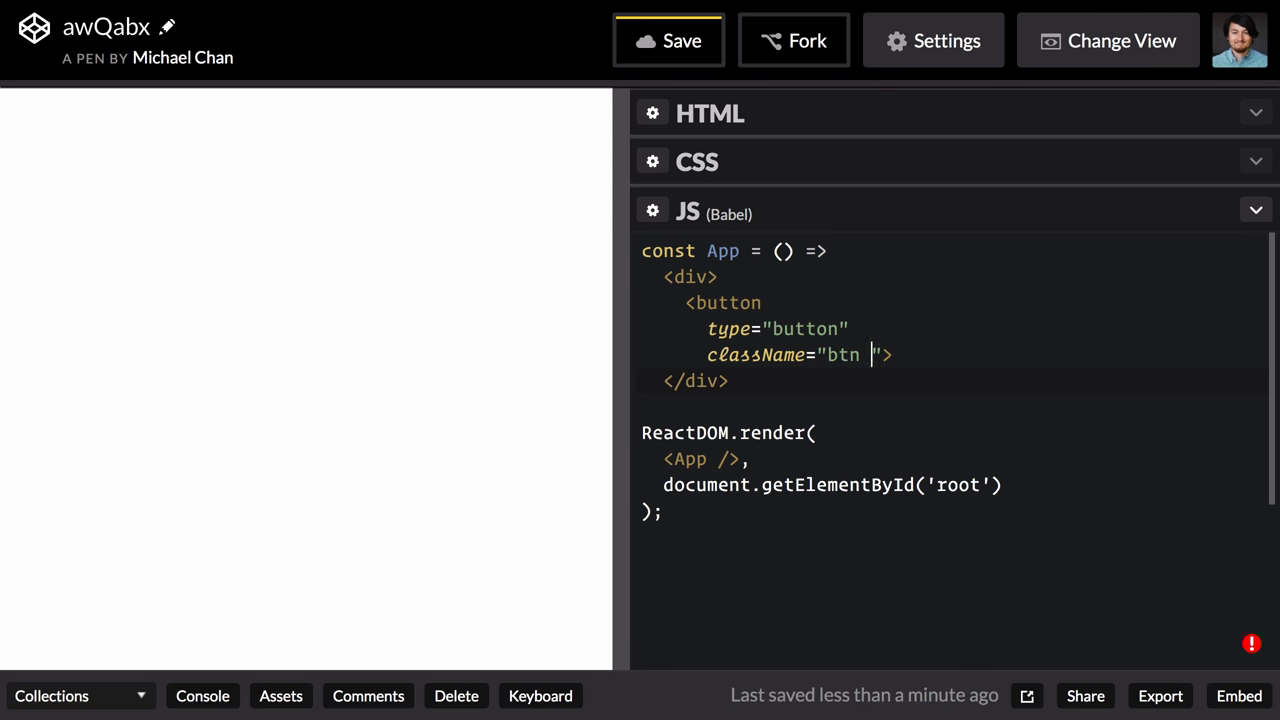
type("btn-primary")
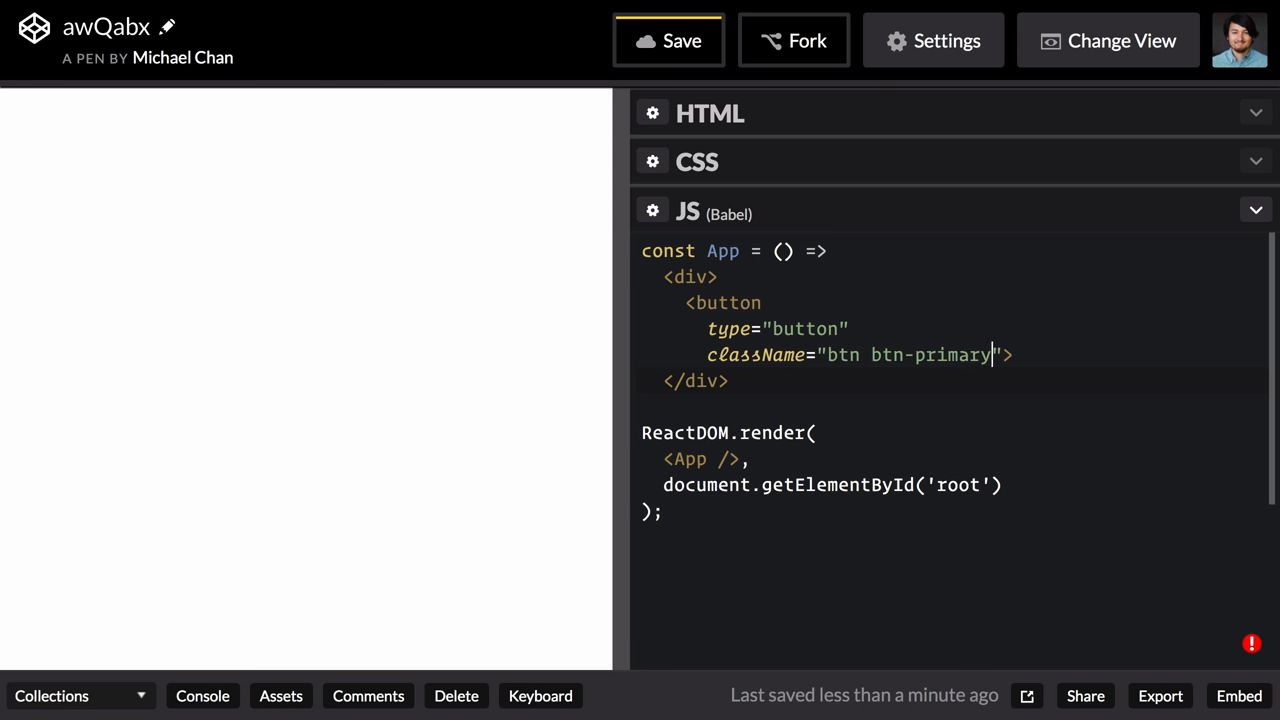
key("Enter")
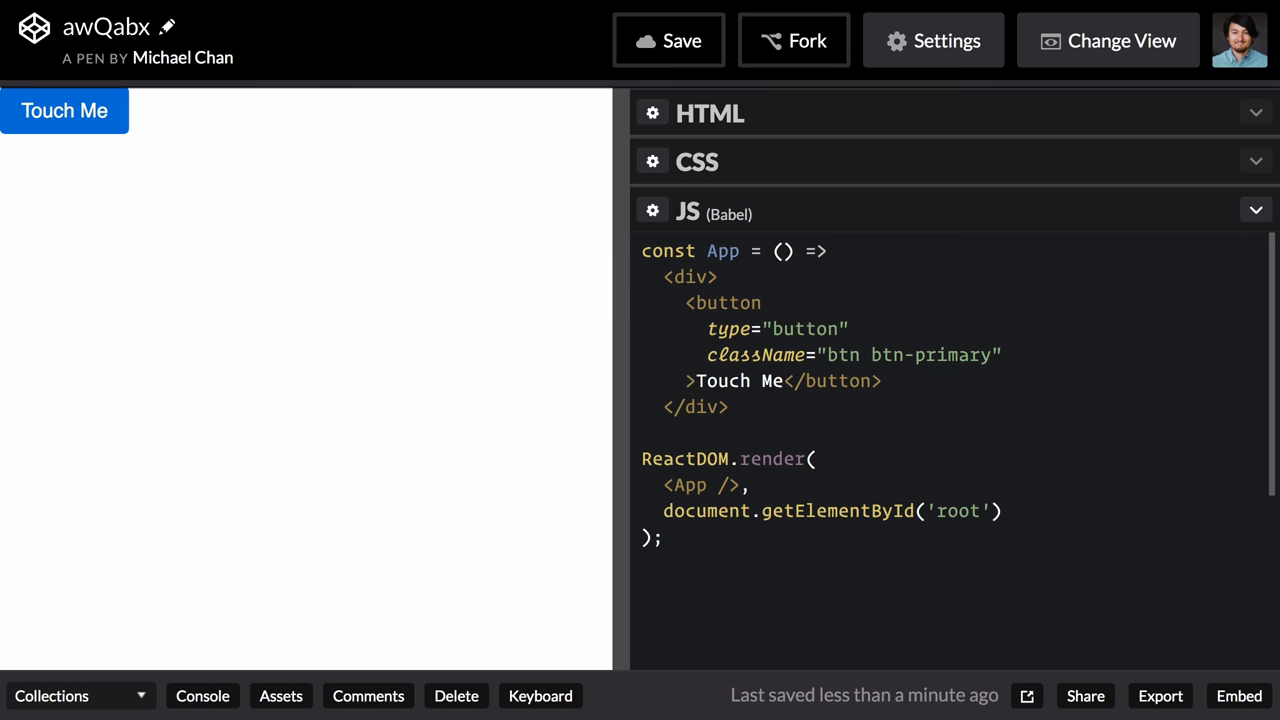
Wrap <App /> in a div with style padding "1rem".
double_click(664, 485)
type("<div style=")
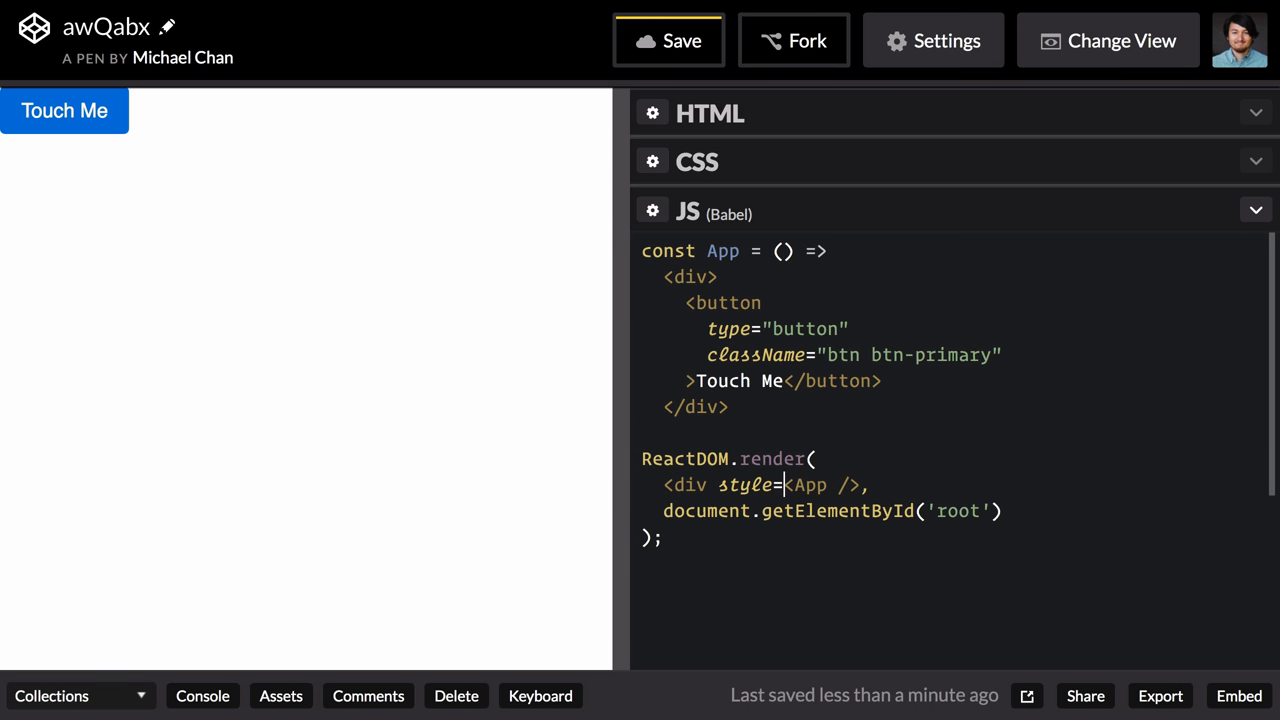
type("{{ padding: \"1rem\" }}>")
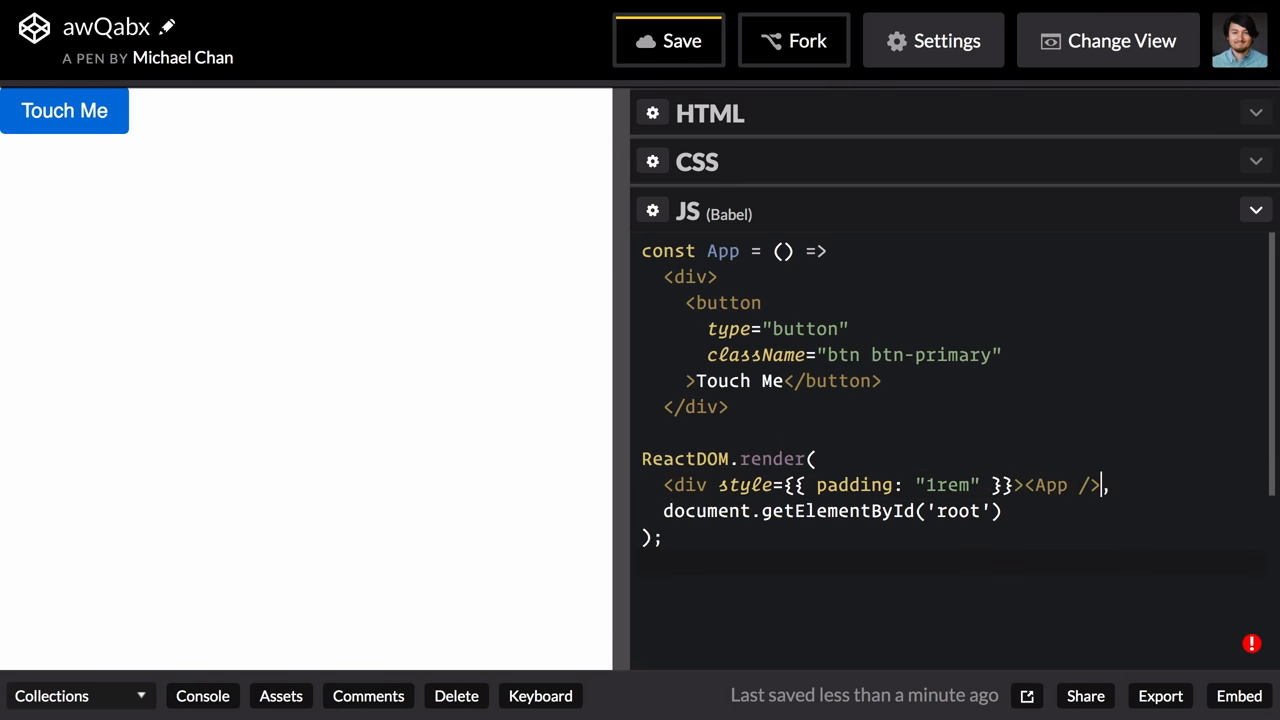
type("</div>")
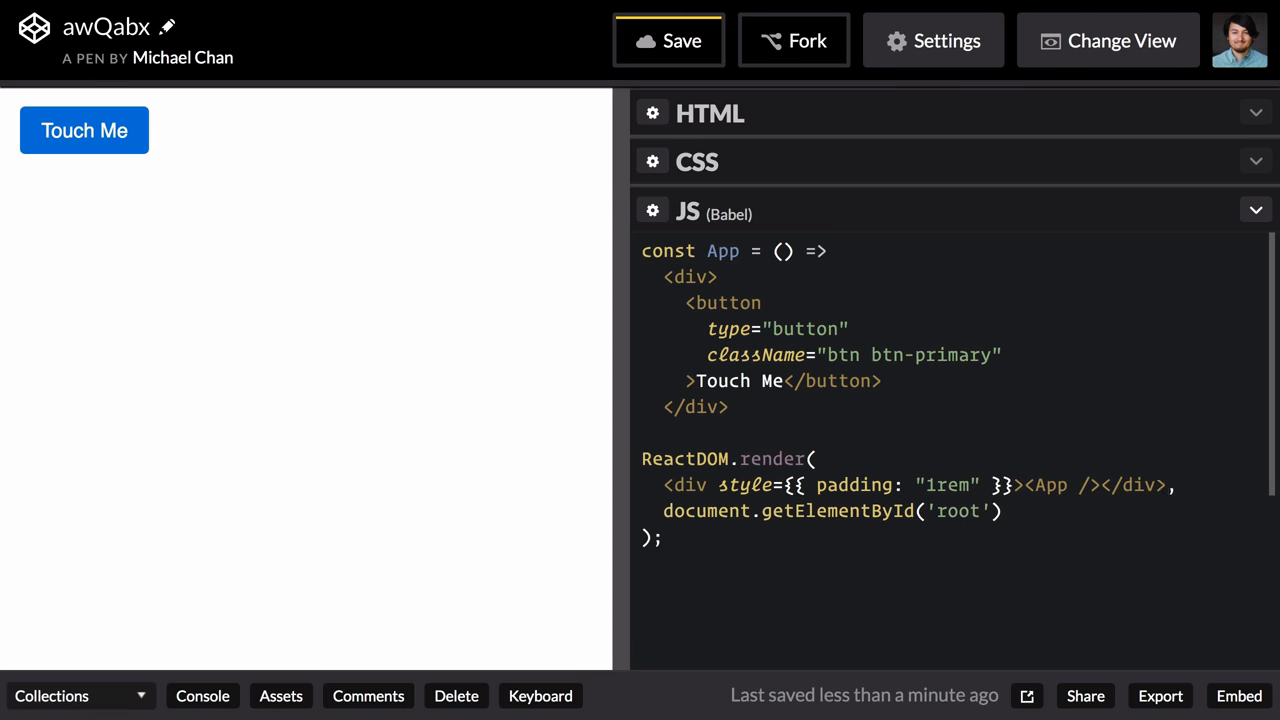